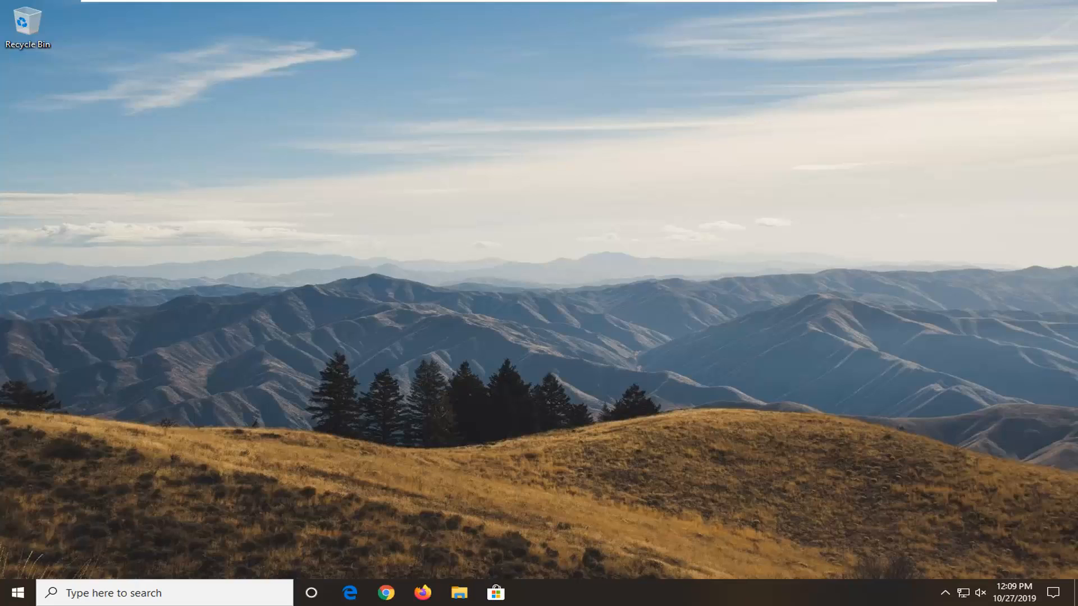
pyautogui.moveTo(13, 587)
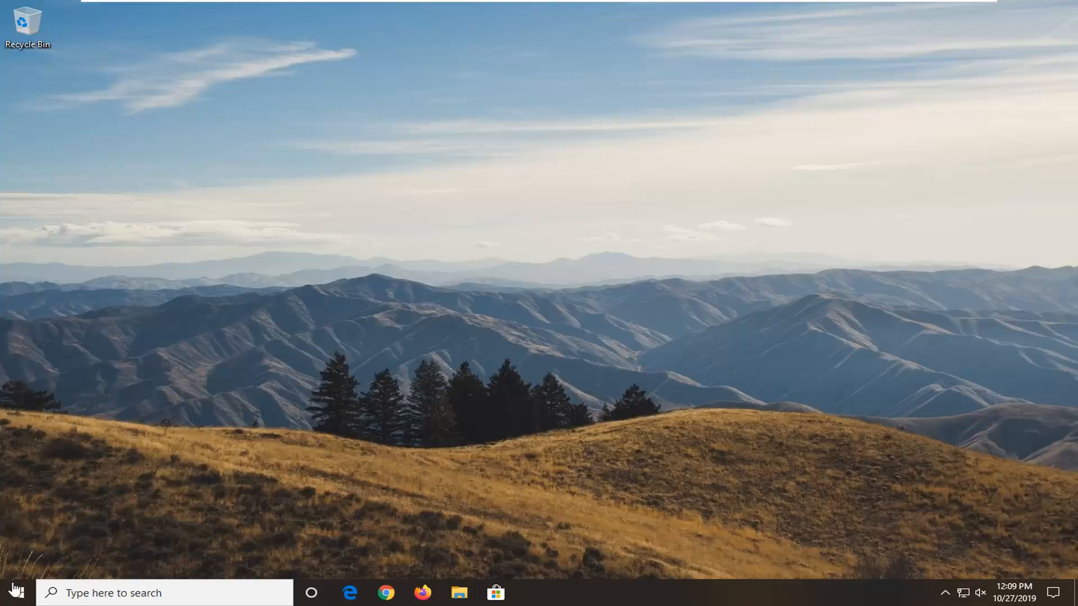
# Search Windows from the taskbar for 'firefox'.
pyautogui.click(13, 593)
pyautogui.write('f')
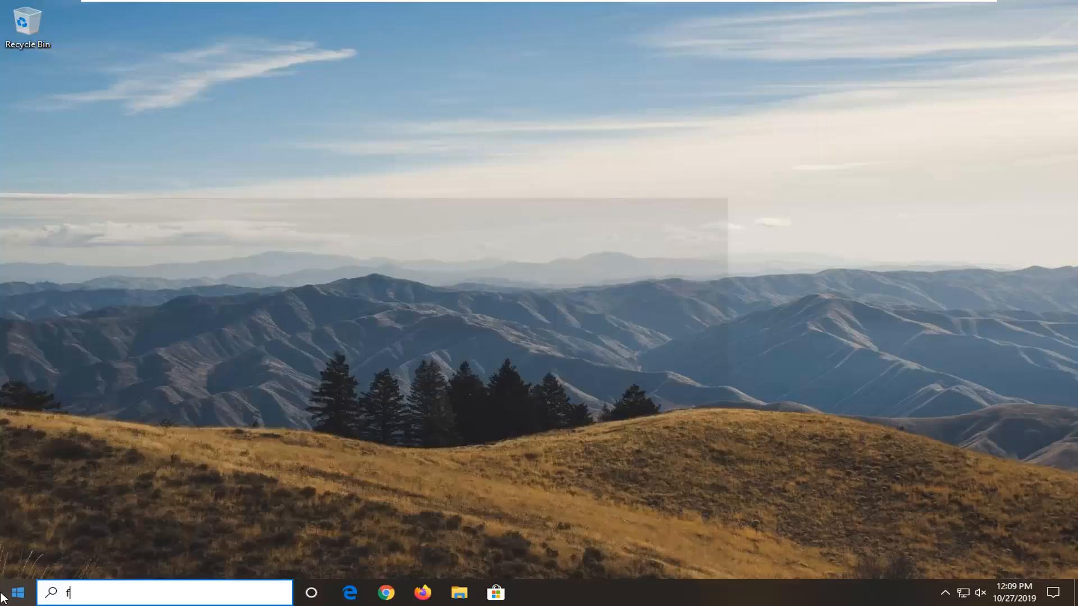
pyautogui.write('irefox')
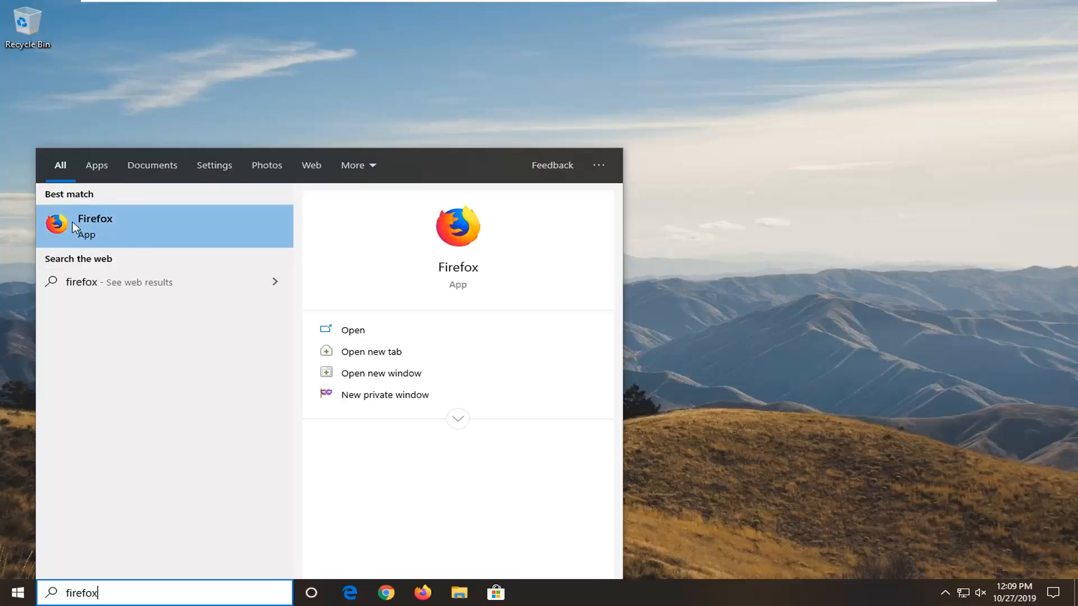
pyautogui.moveTo(87, 226)
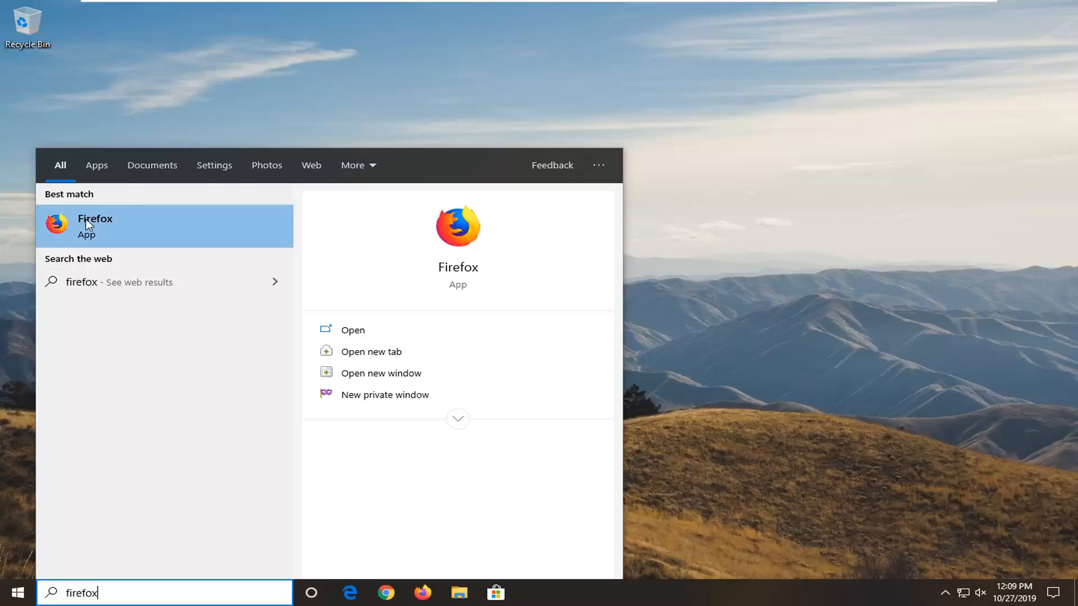
# Go to the Firefox shortcut's file location and open the shortcut's Properties.
pyautogui.rightClick(94, 226)
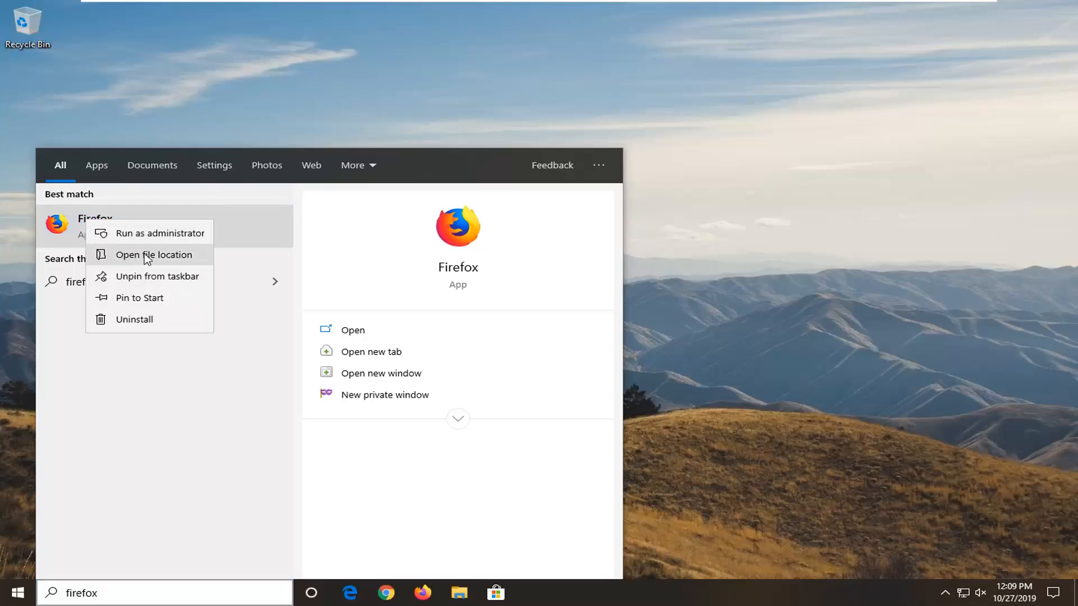
pyautogui.click(154, 254)
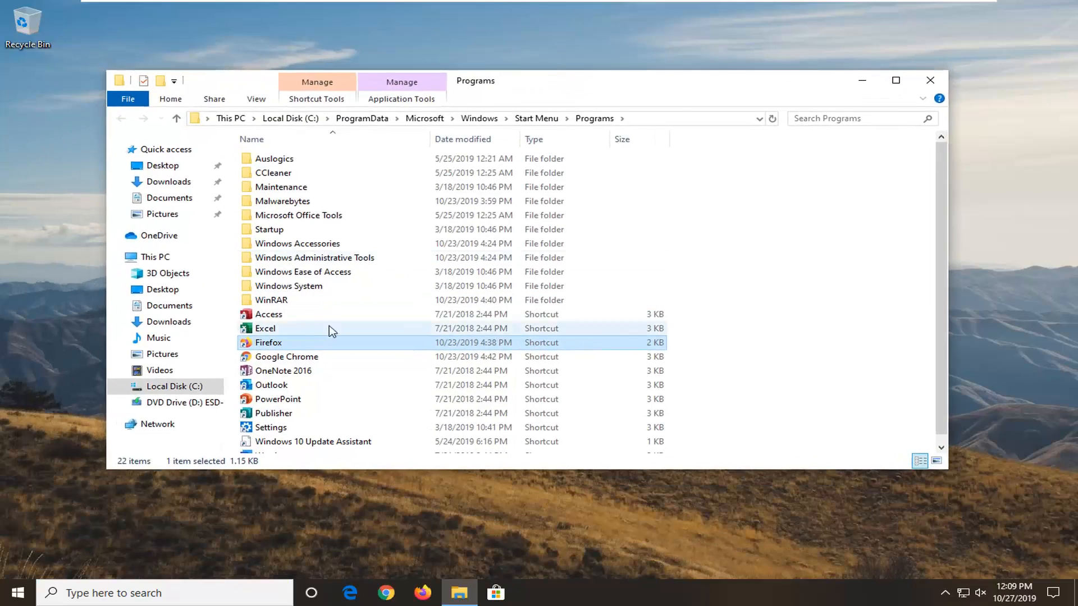
pyautogui.rightClick(267, 343)
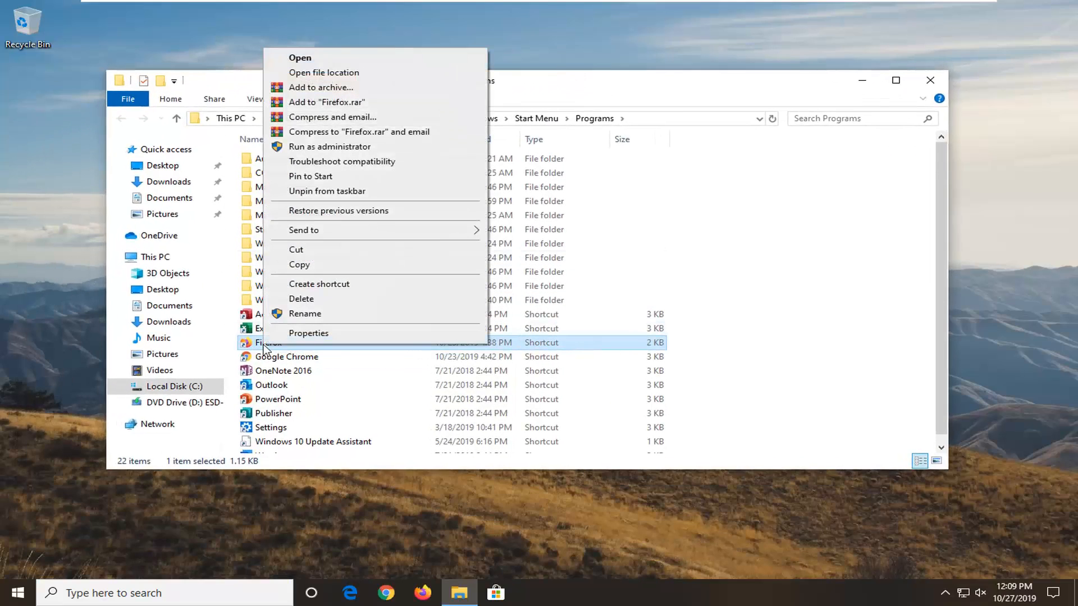
pyautogui.click(308, 333)
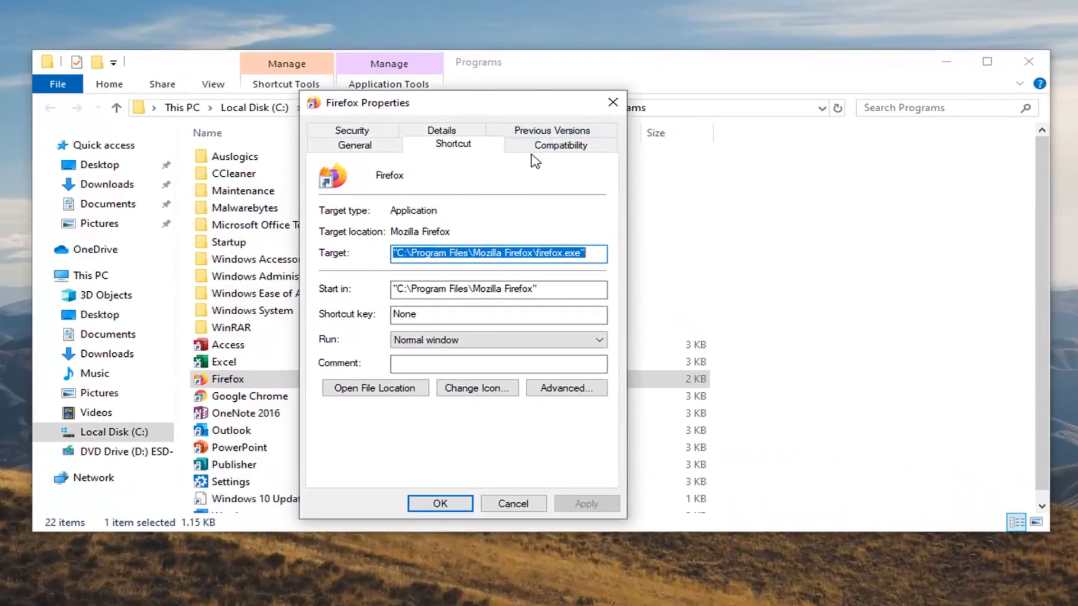
# Open the Compatibility tab's Change high DPI settings for the Firefox shortcut.
pyautogui.click(560, 144)
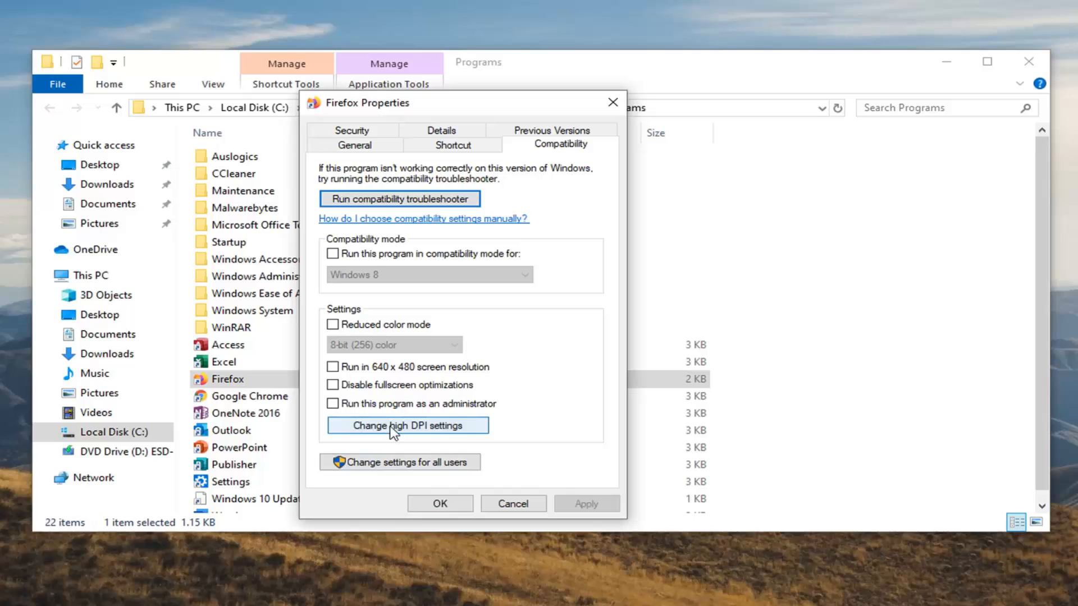
pyautogui.click(406, 425)
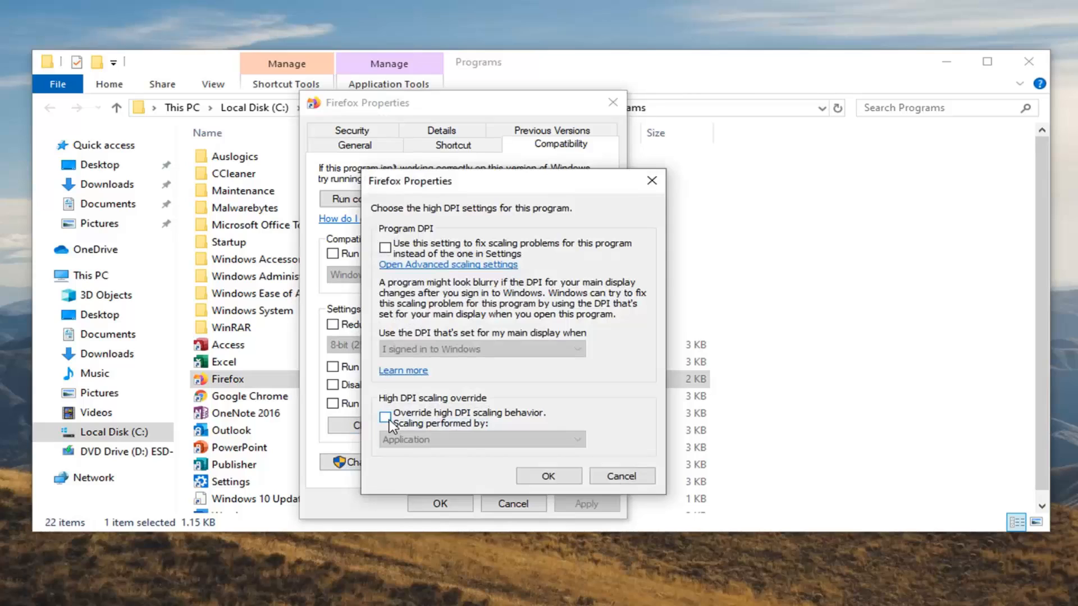
# Enable Override high DPI scaling behavior, with scaling performed by System (Enhanced).
pyautogui.click(385, 416)
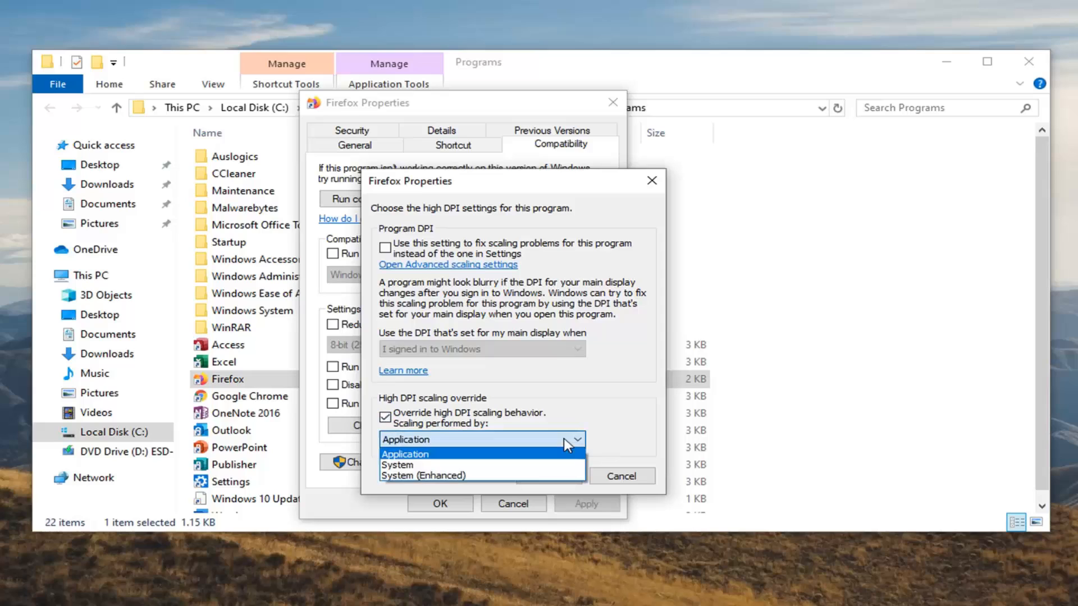
pyautogui.moveTo(422, 475)
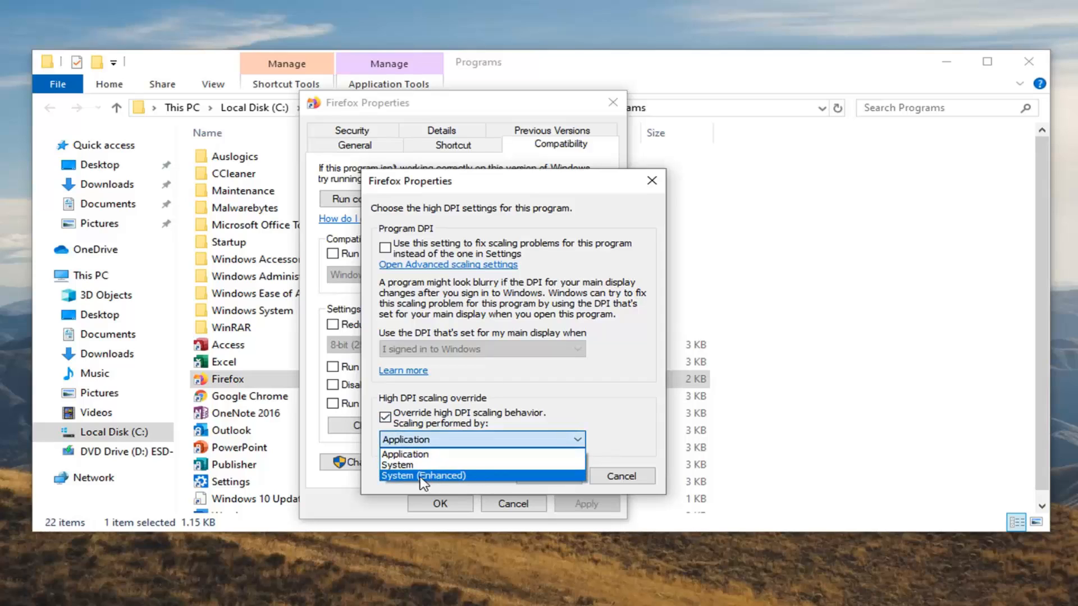
pyautogui.click(421, 476)
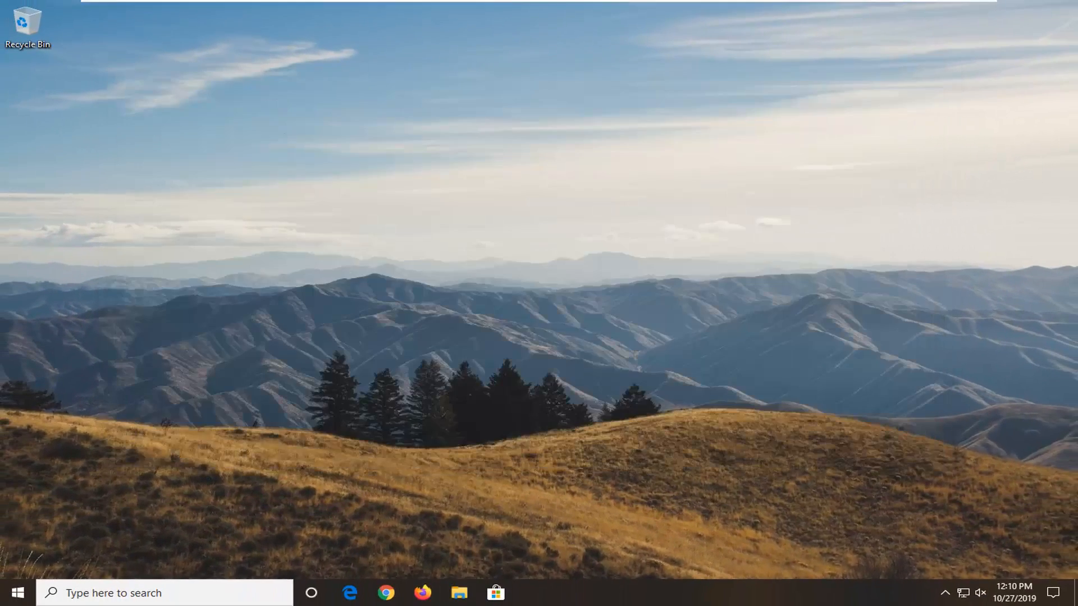
# Launch Windows Settings from the Start menu and go to System Display.
pyautogui.click(16, 593)
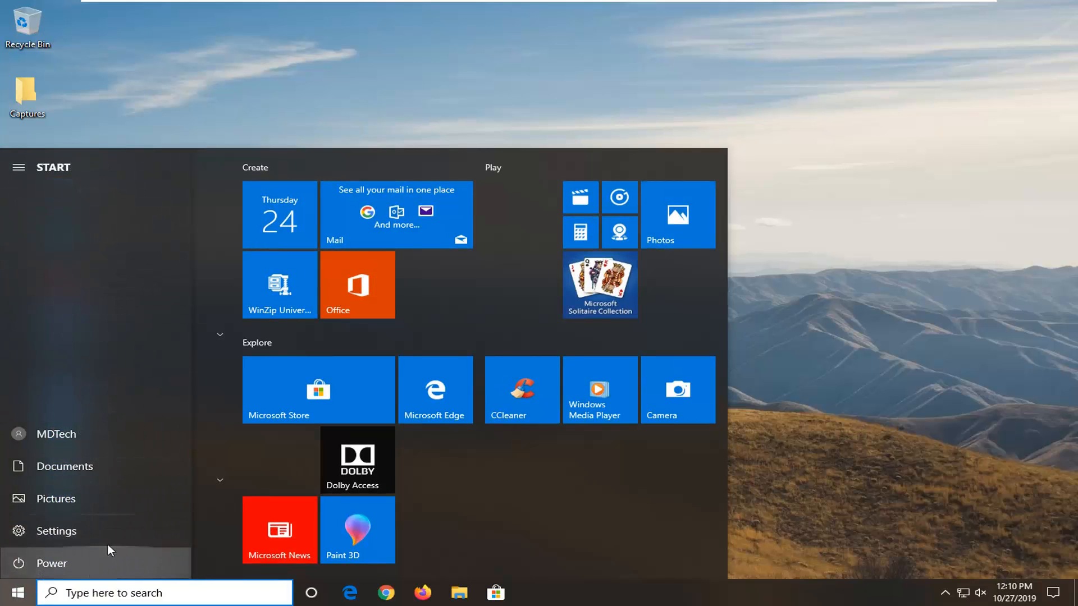
pyautogui.click(56, 531)
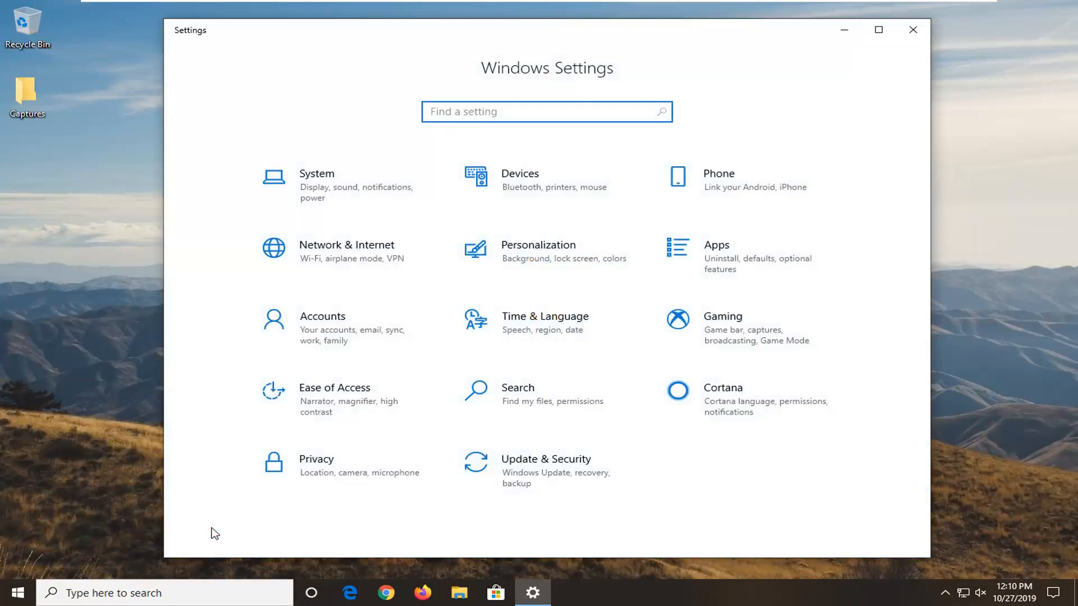
pyautogui.moveTo(343, 193)
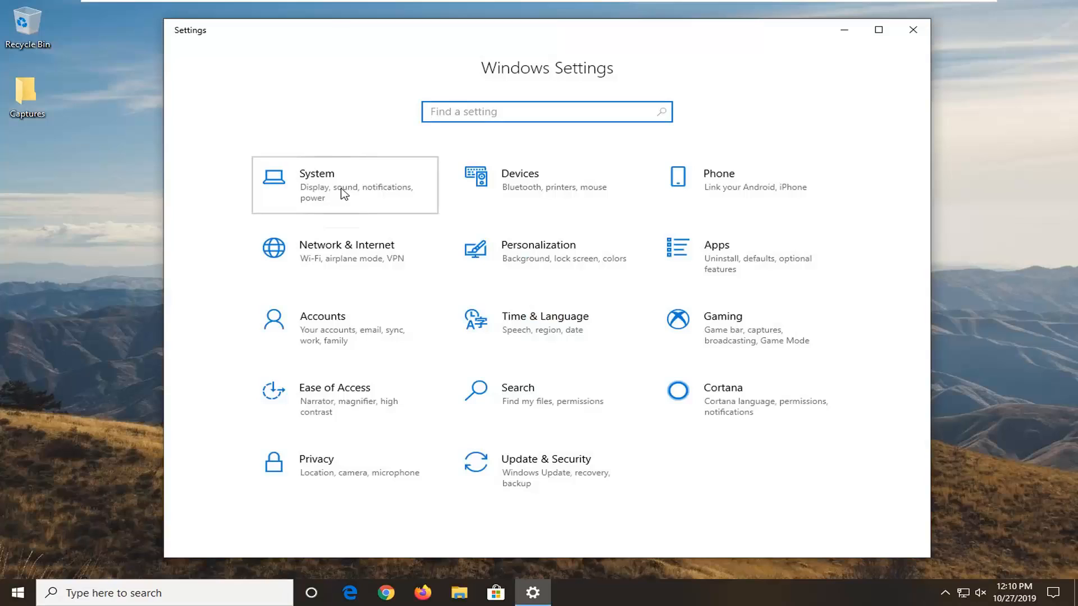
pyautogui.click(343, 184)
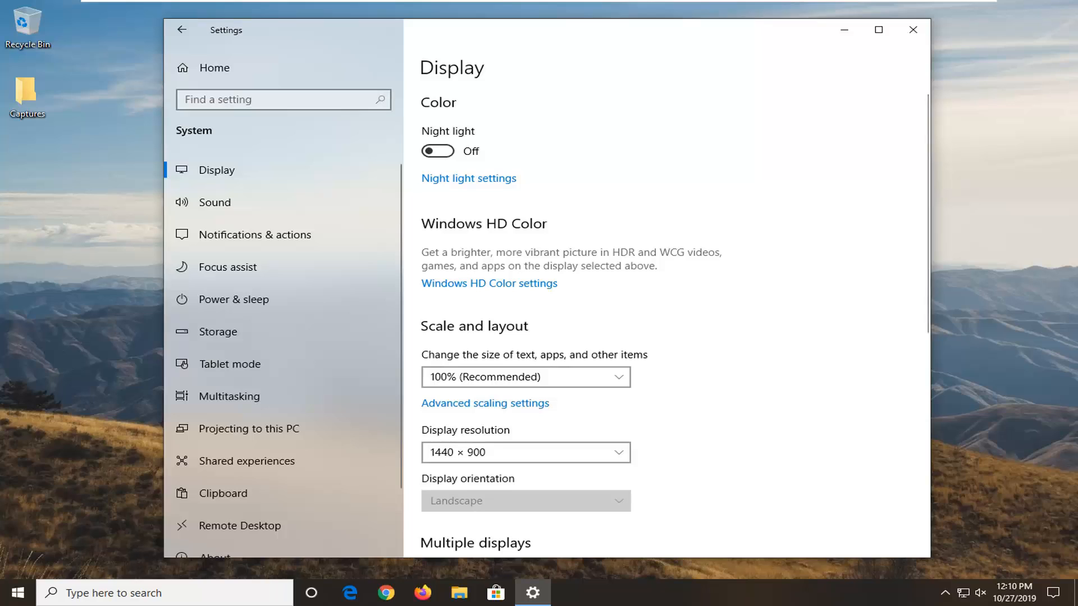
pyautogui.moveTo(515, 409)
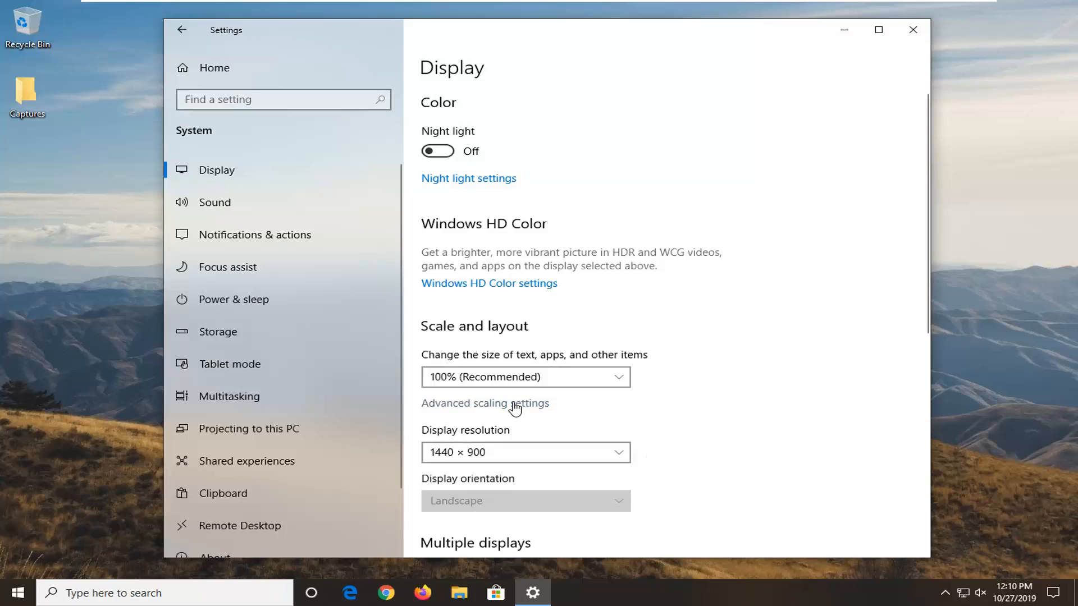
# Enter a custom scaling size of 150 in Advanced scaling settings and apply it.
pyautogui.click(484, 403)
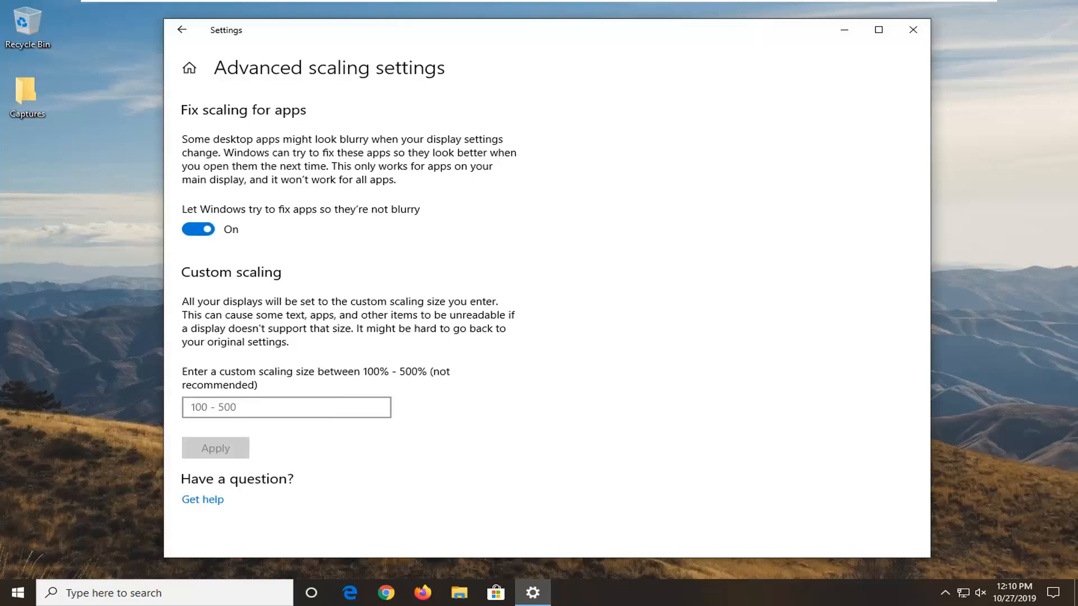
pyautogui.moveTo(322, 257)
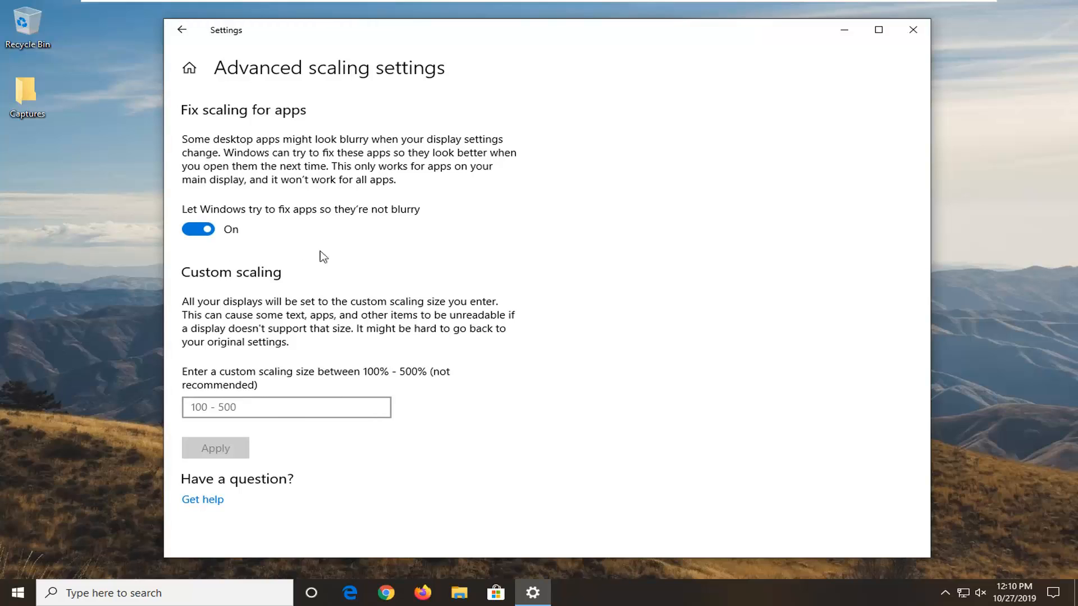
pyautogui.click(286, 407)
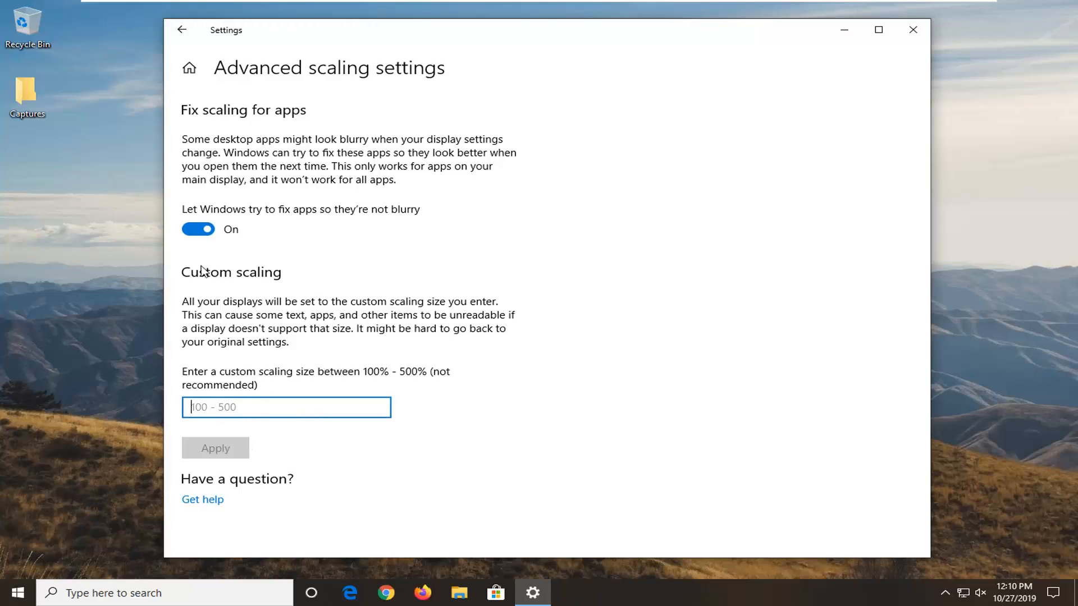
pyautogui.moveTo(404, 377)
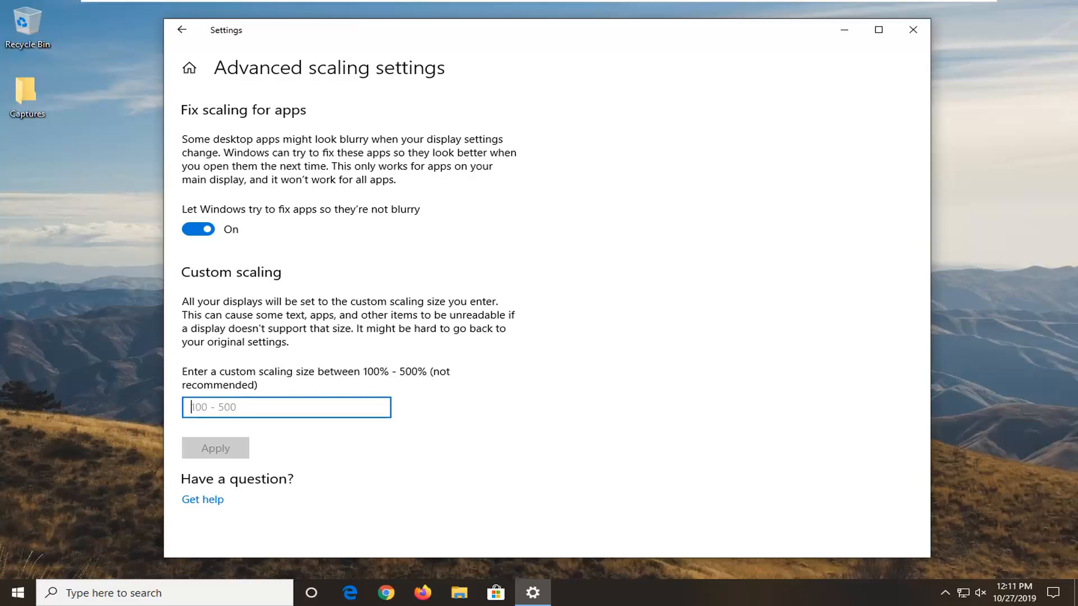
pyautogui.write('150')
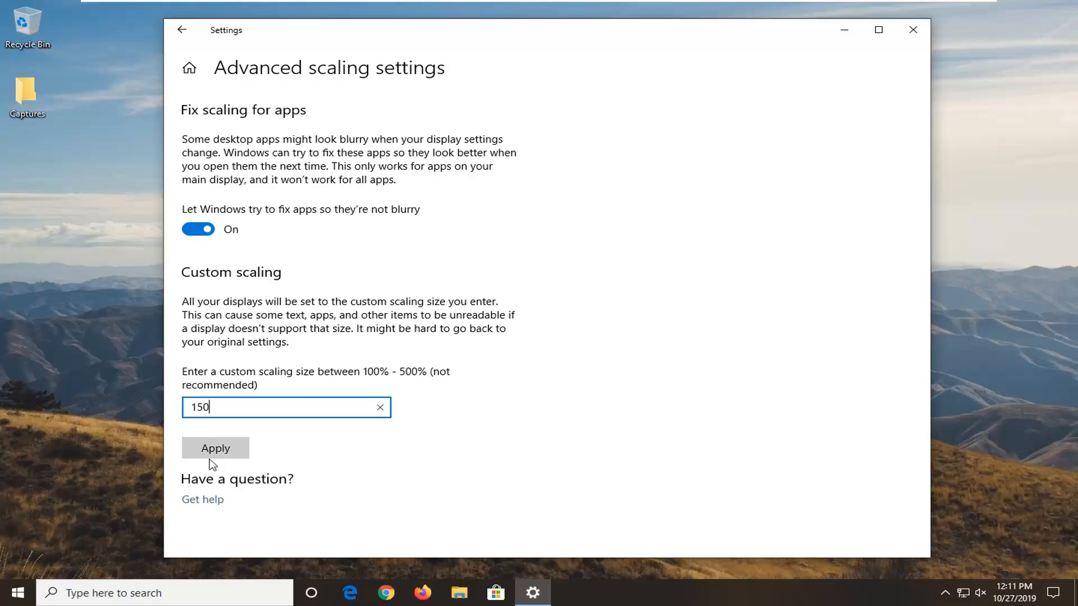
pyautogui.click(214, 448)
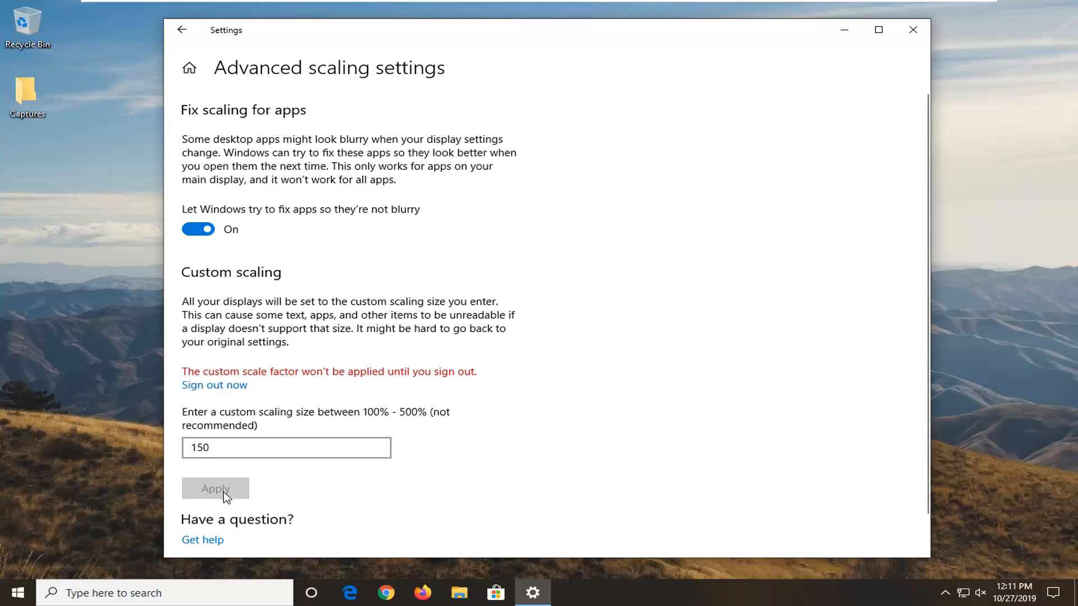
pyautogui.moveTo(232, 391)
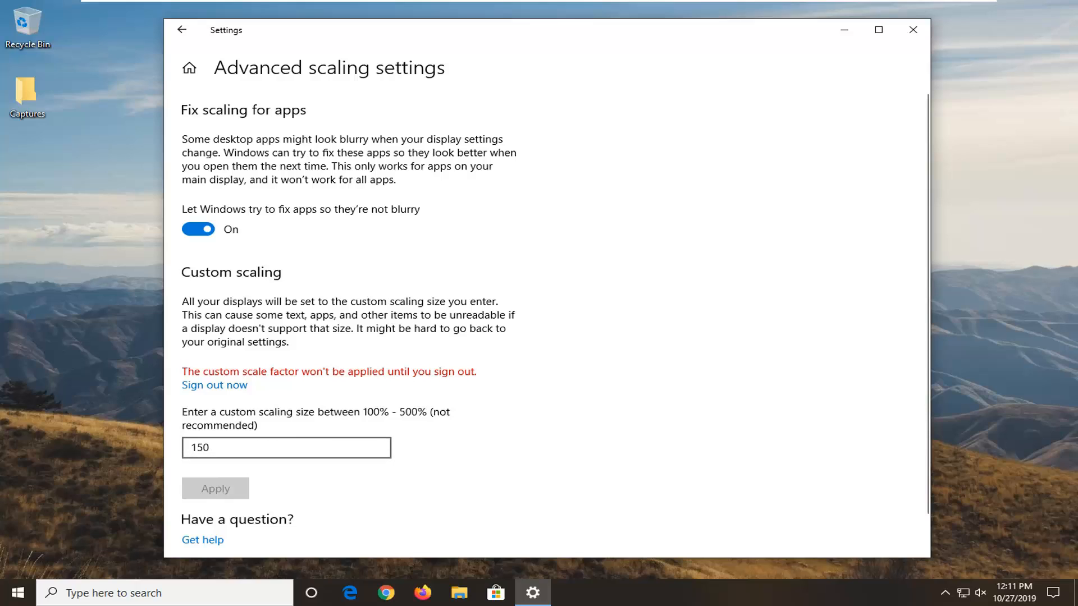
# Clear the custom scaling entry and close Settings.
pyautogui.click(285, 447)
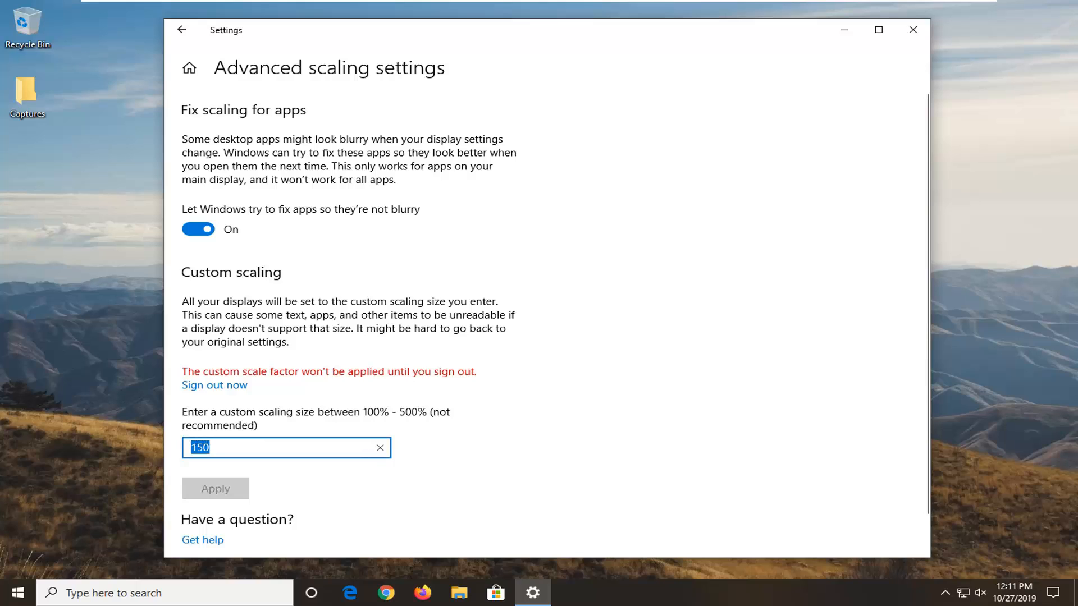
pyautogui.click(380, 447)
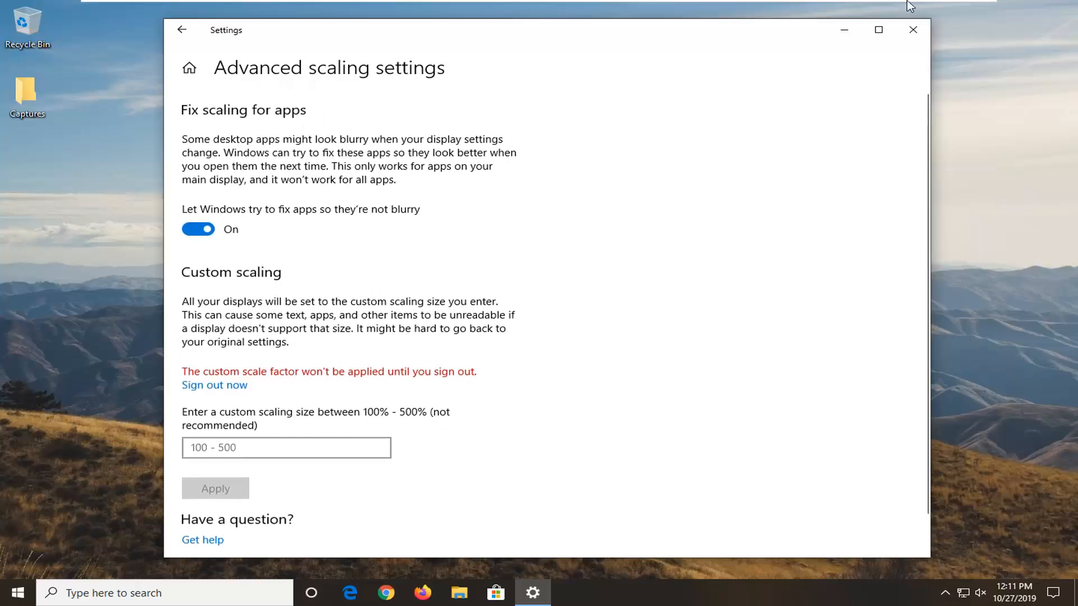
pyautogui.click(912, 30)
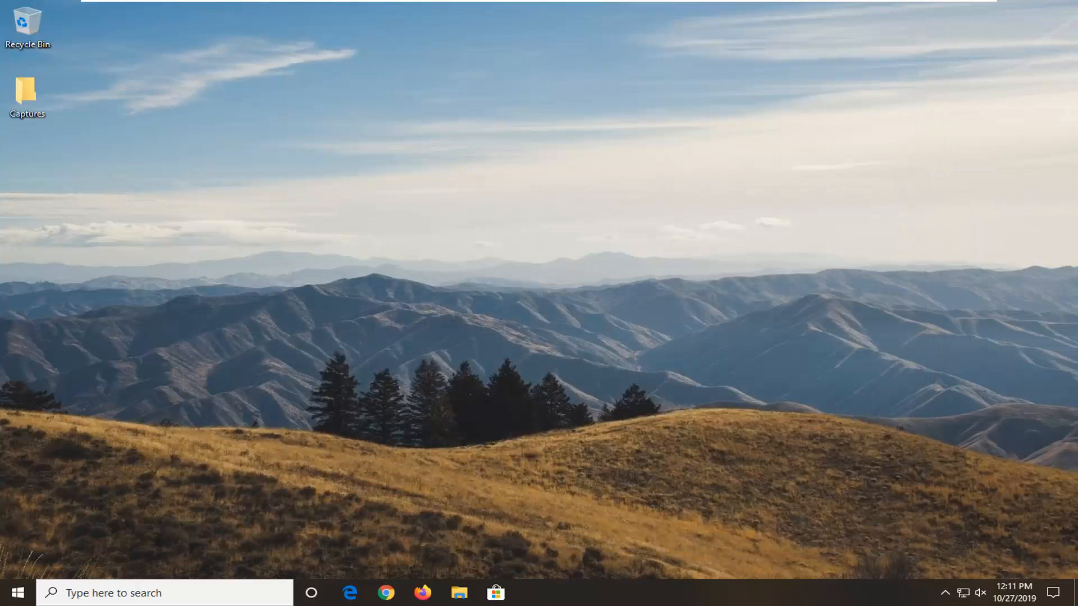